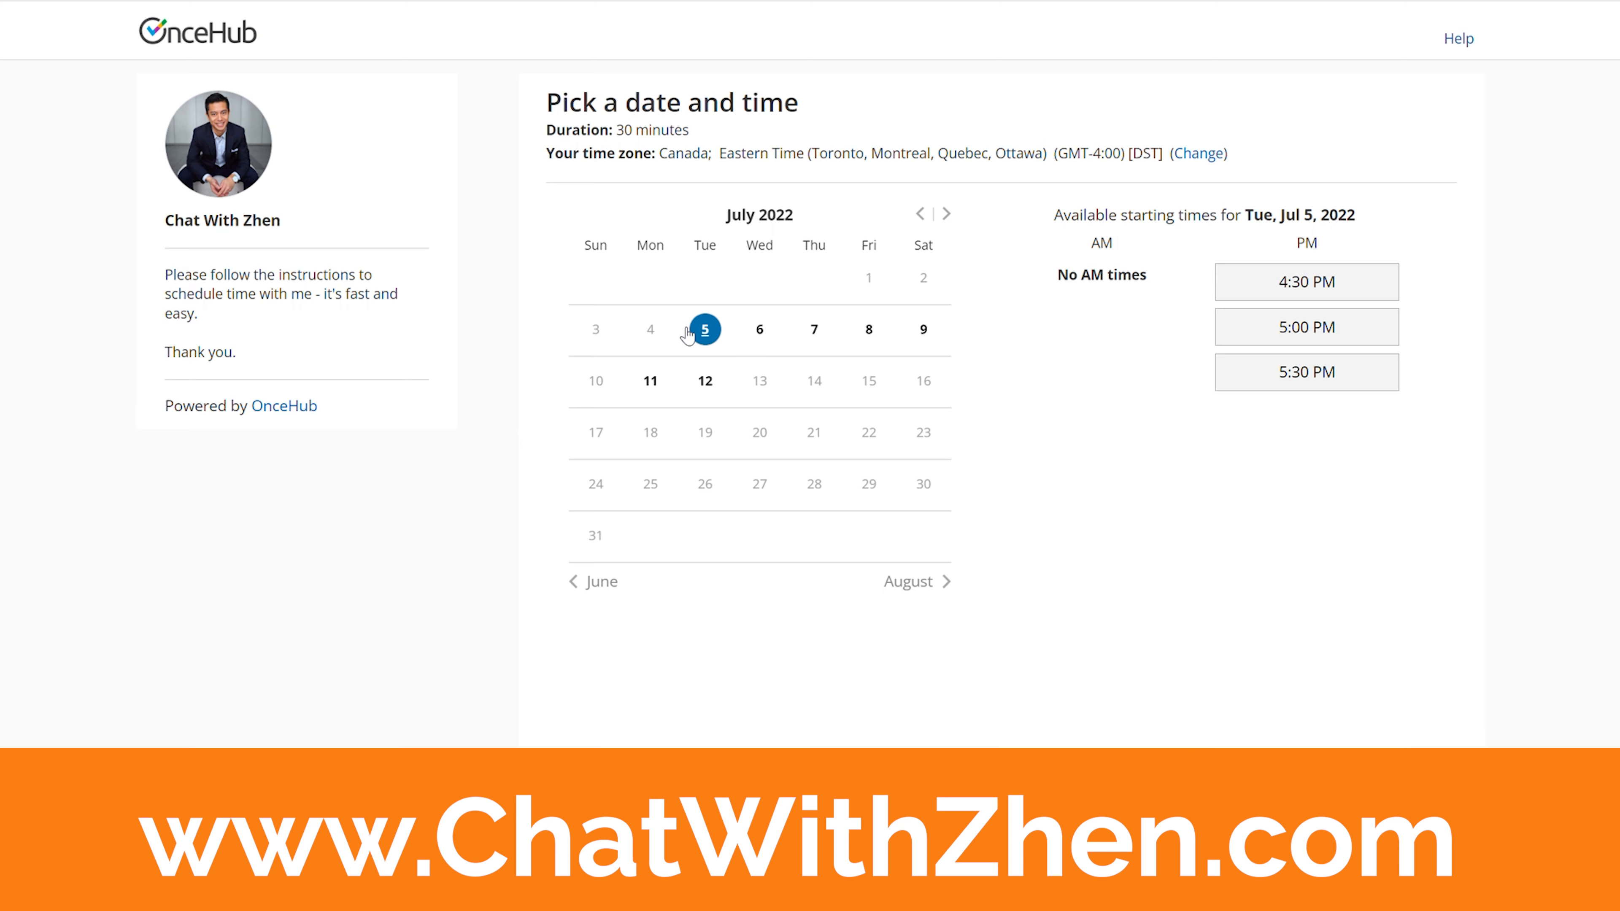
Book the 4:30 PM slot on Tuesday, July 5, 2022 and continue to the contact-information form.
click(1306, 281)
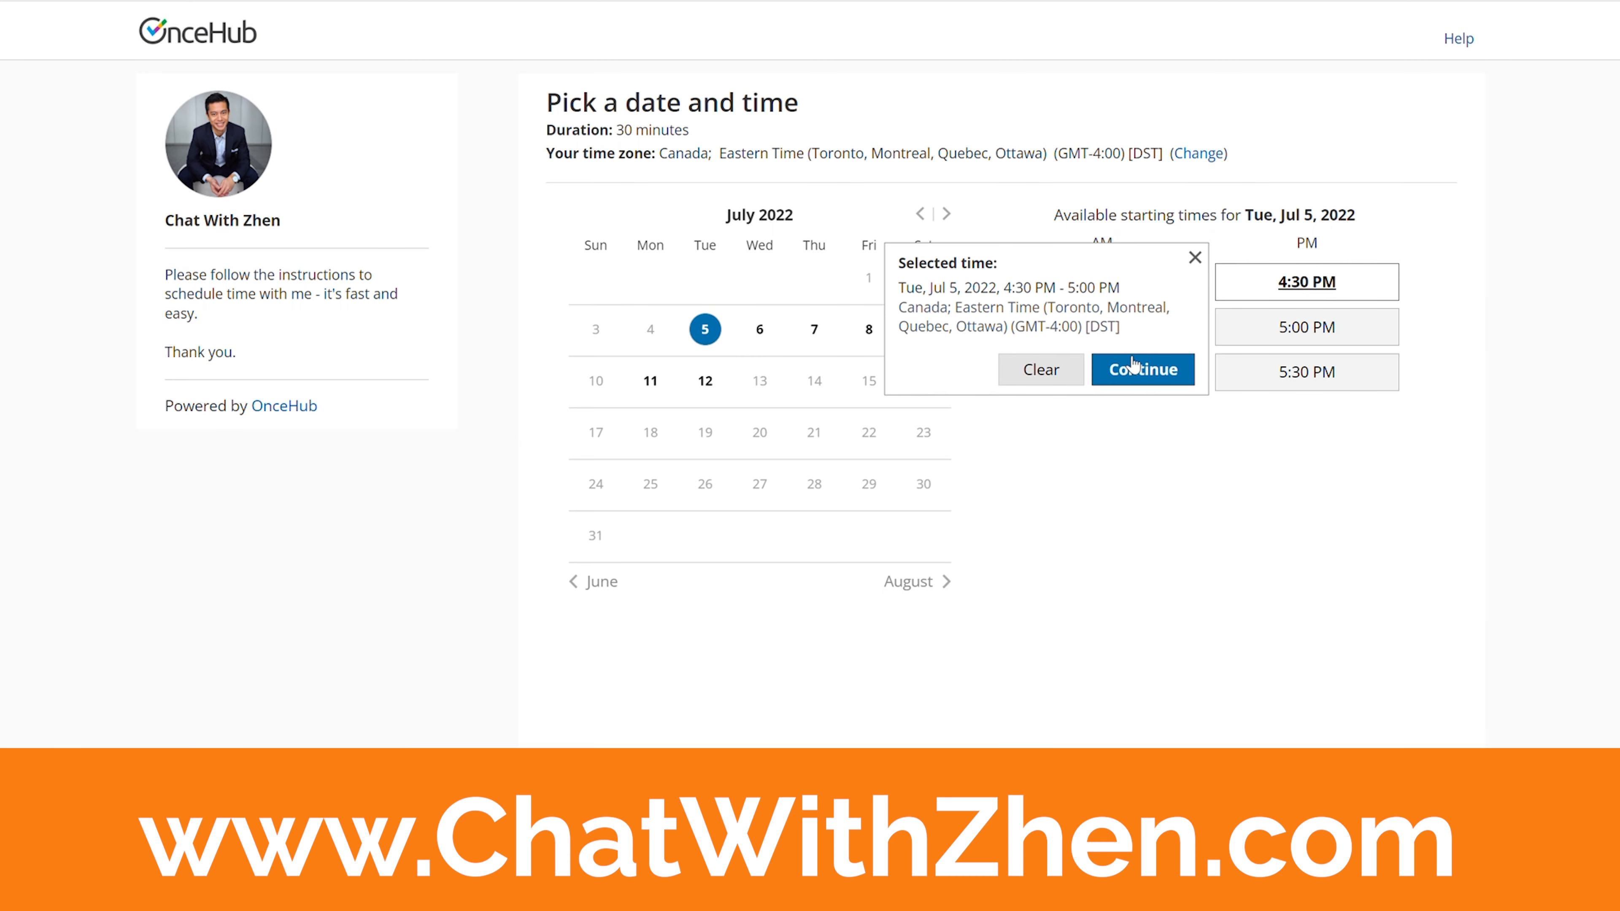
click(1142, 368)
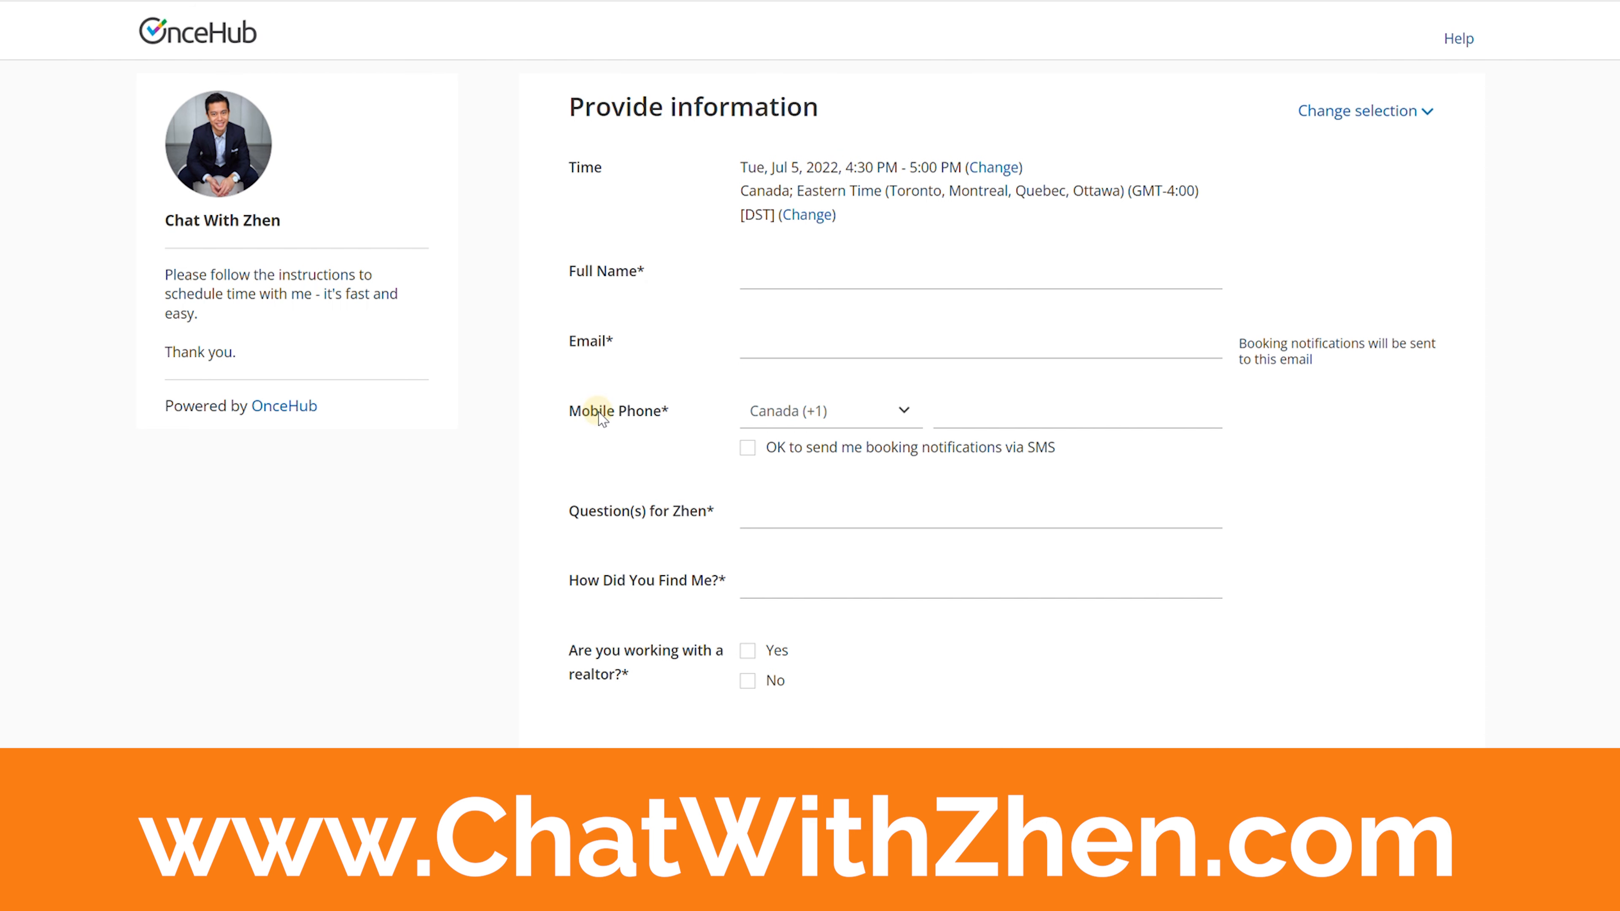
mouse_move(613, 503)
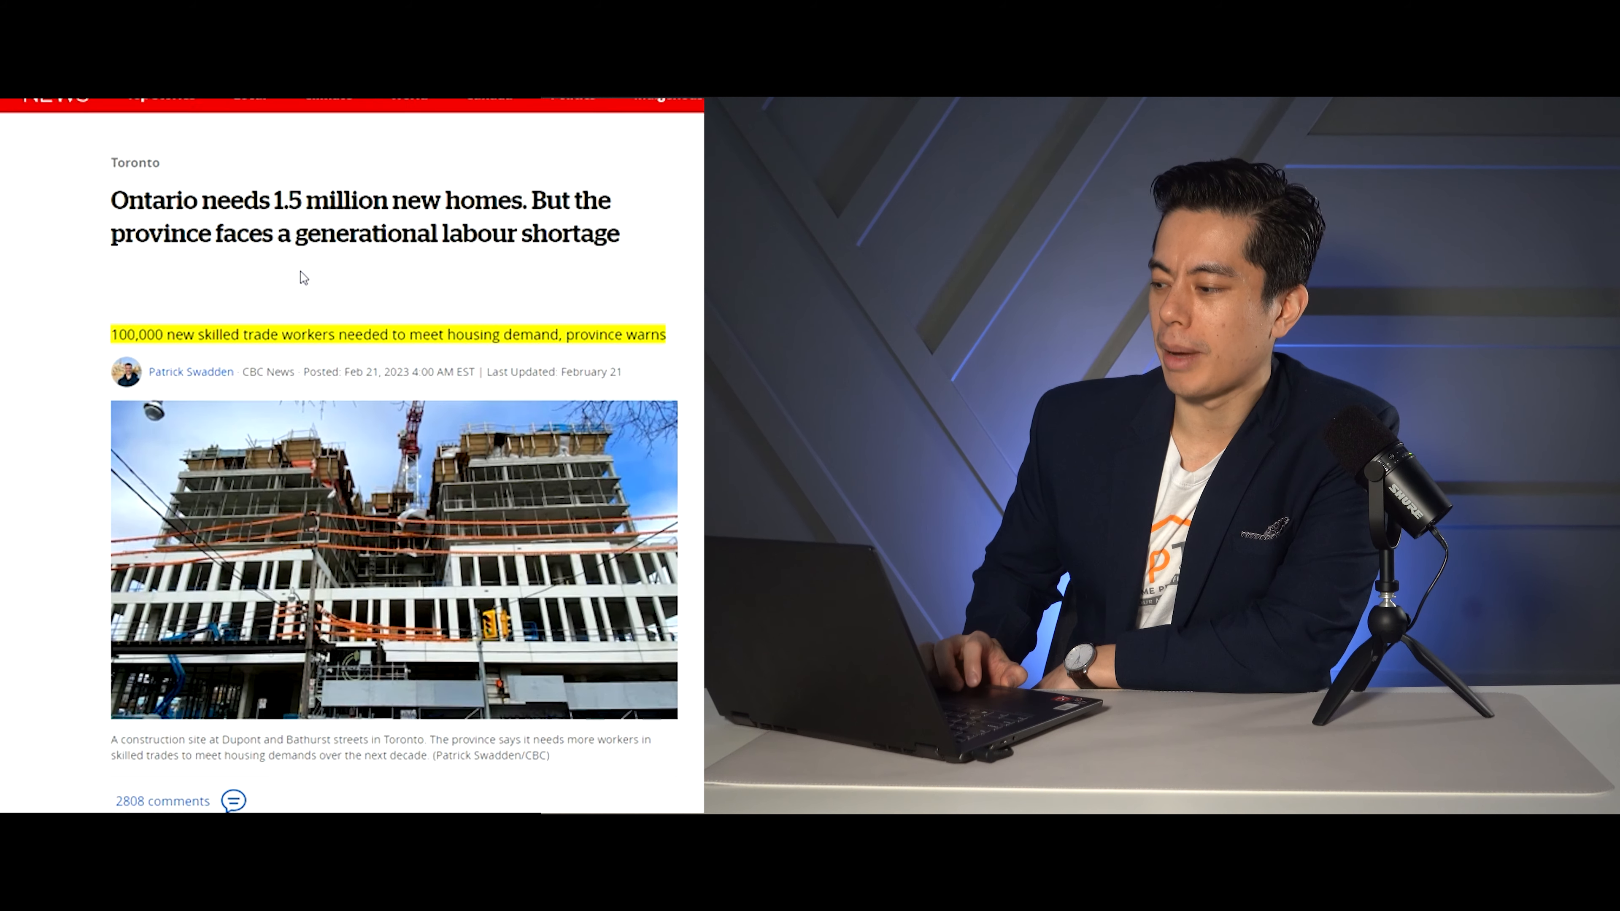
Scroll the labour shortage article to the highlighted RESCON figures and the contractor's quote about turning down work.
scroll(down, 3)
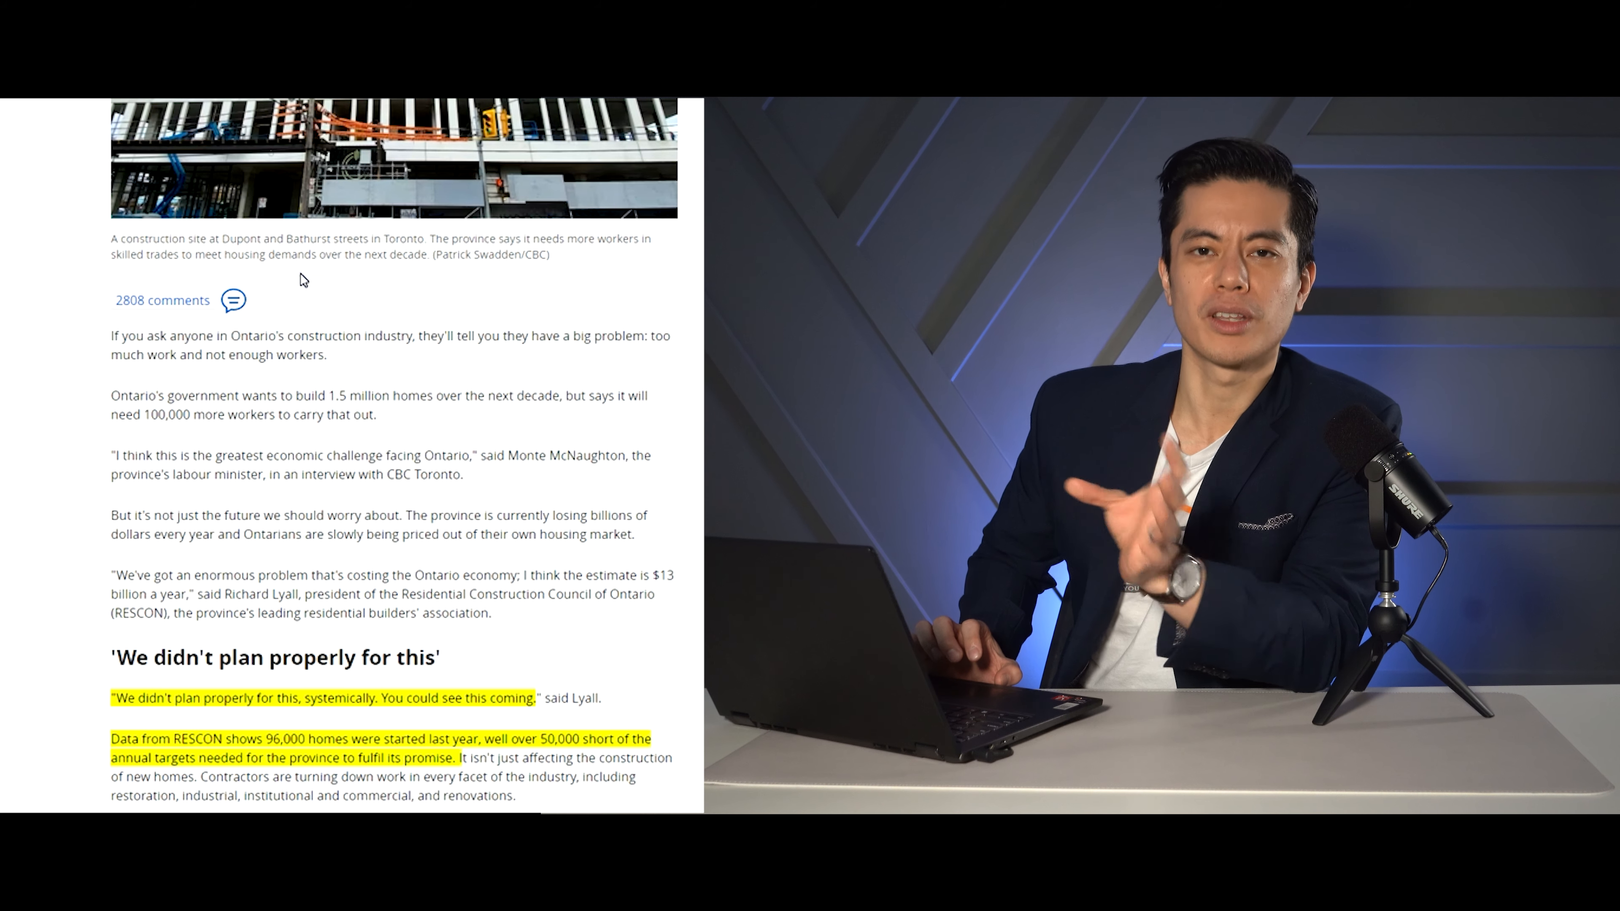
scroll(down, 3)
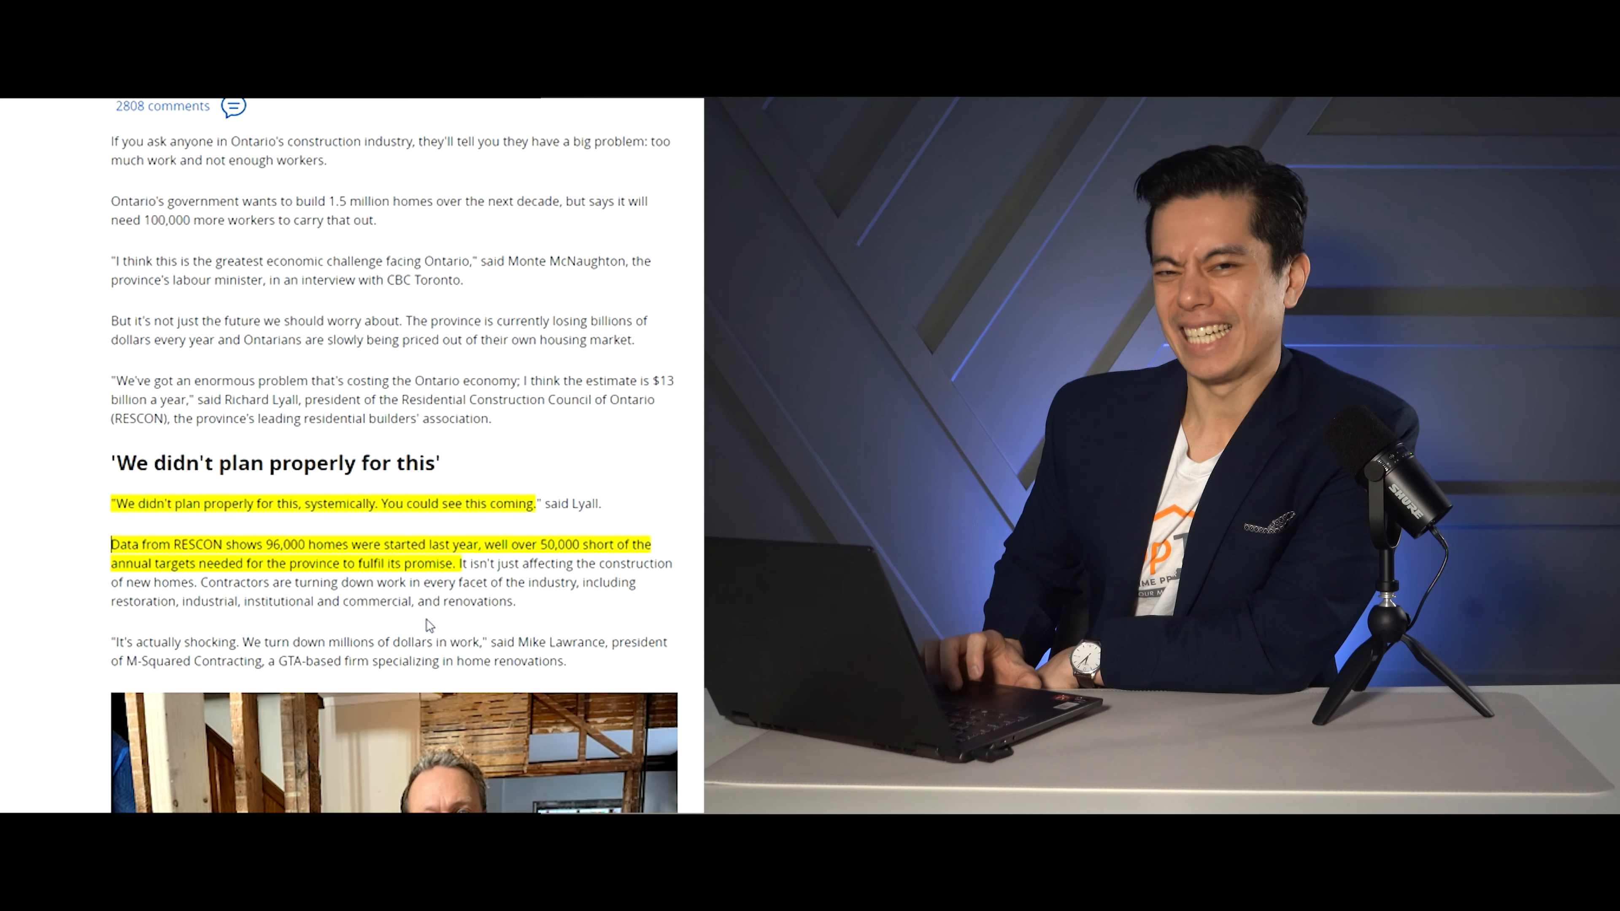
Scroll to the highlighted Lyall quotes and the average hourly construction wage chart.
scroll(down, 3)
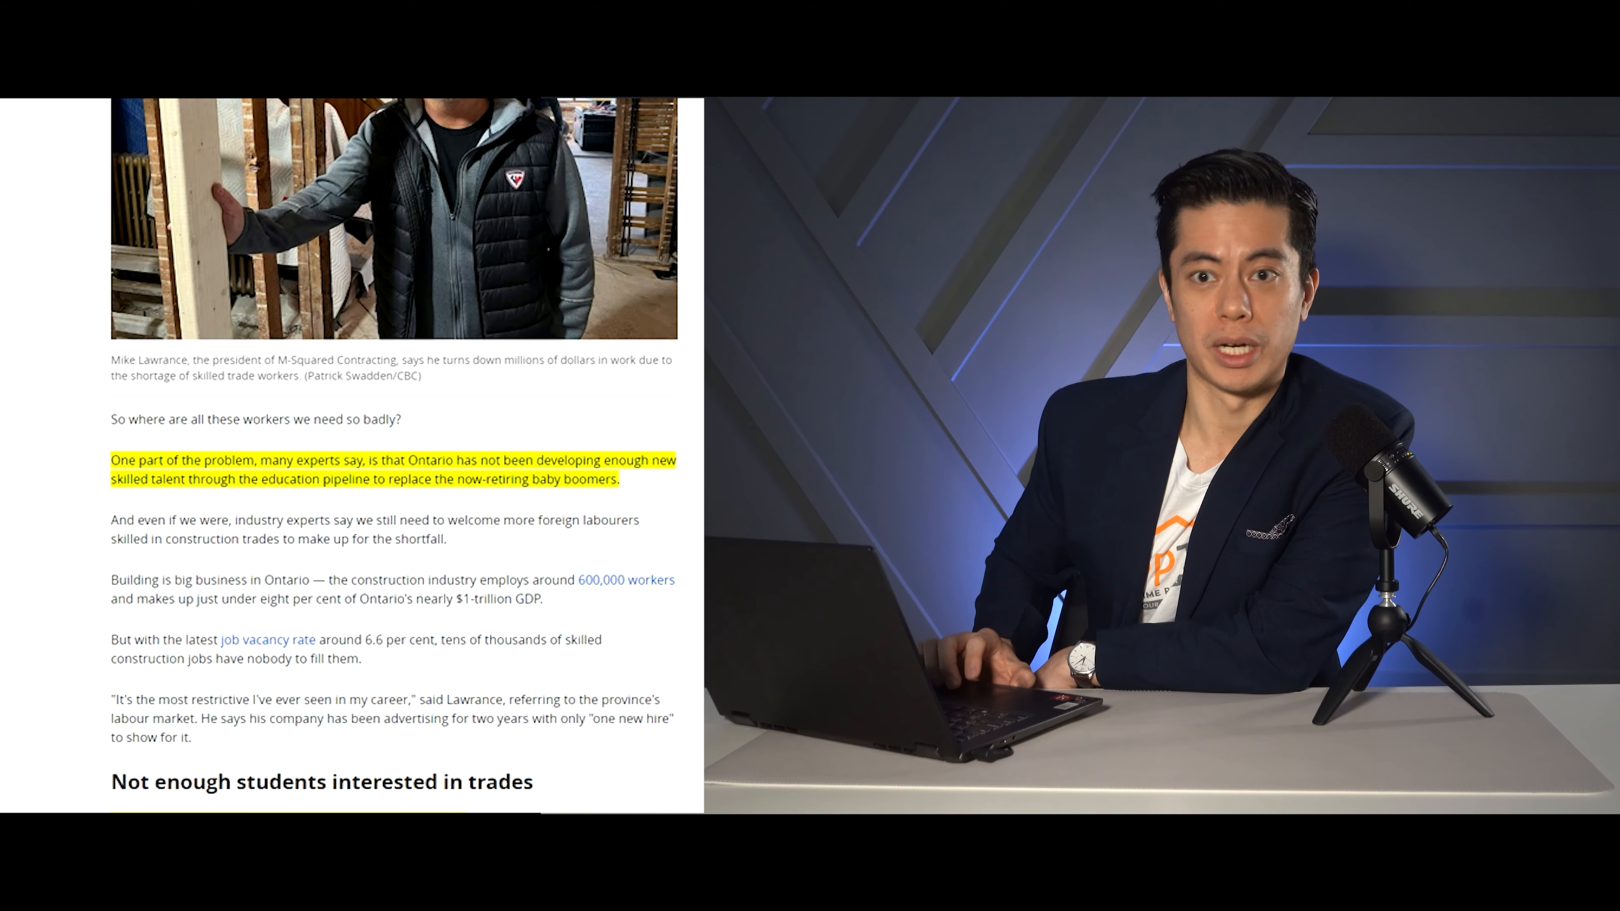
scroll(down, 3)
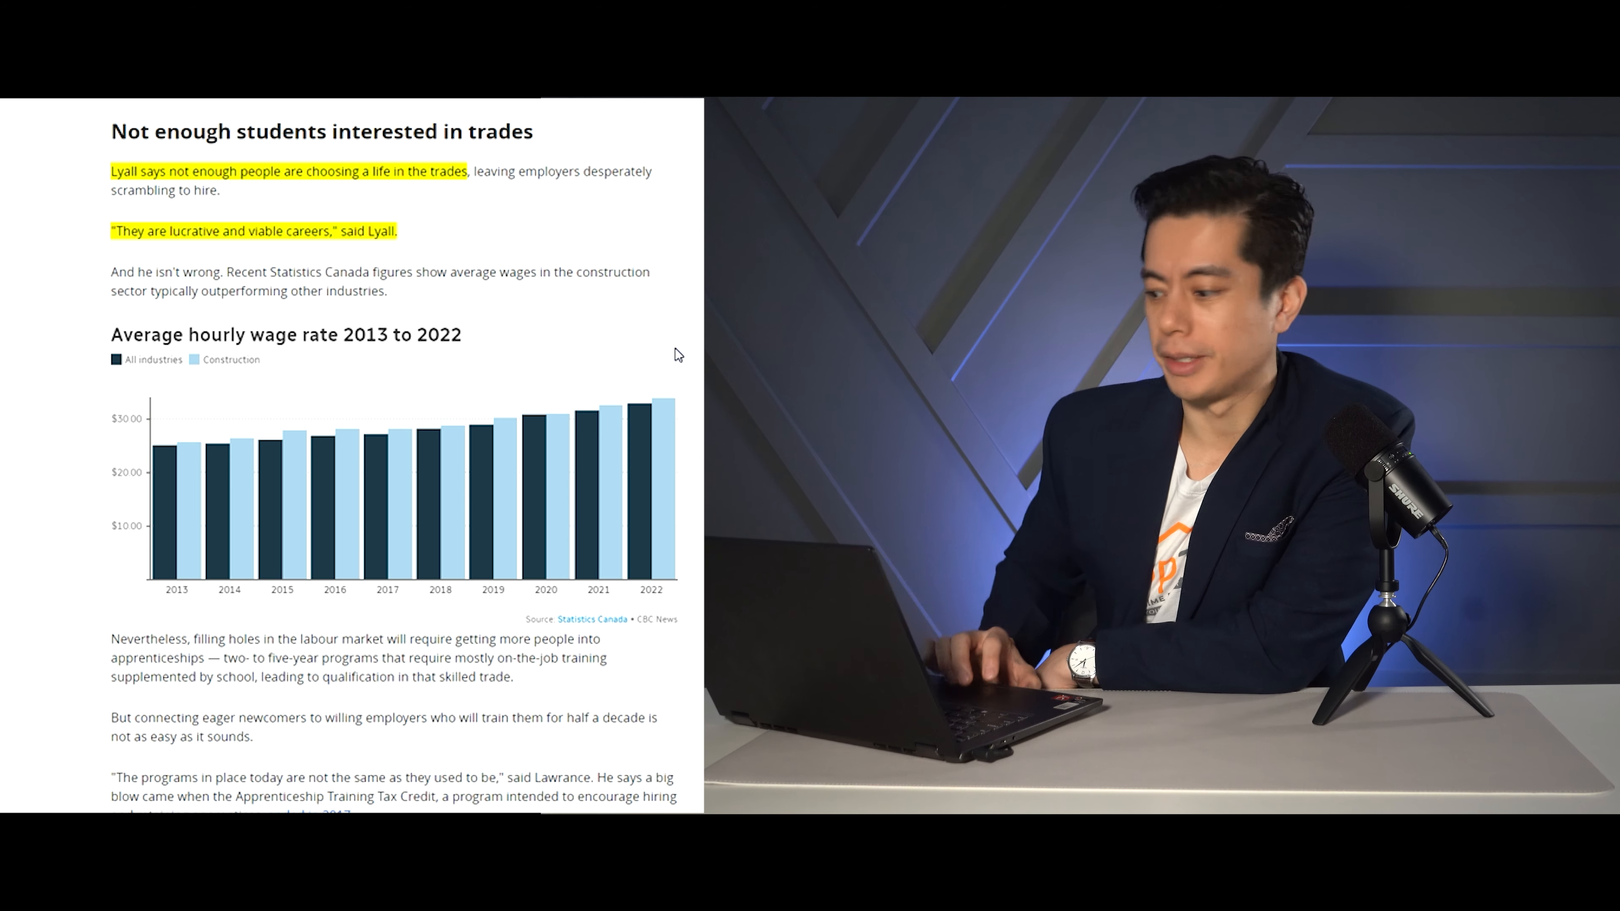
Scroll to the spray-foam owner's photo and the highlighted 'Let's get them in the system' quote.
scroll(down, 3)
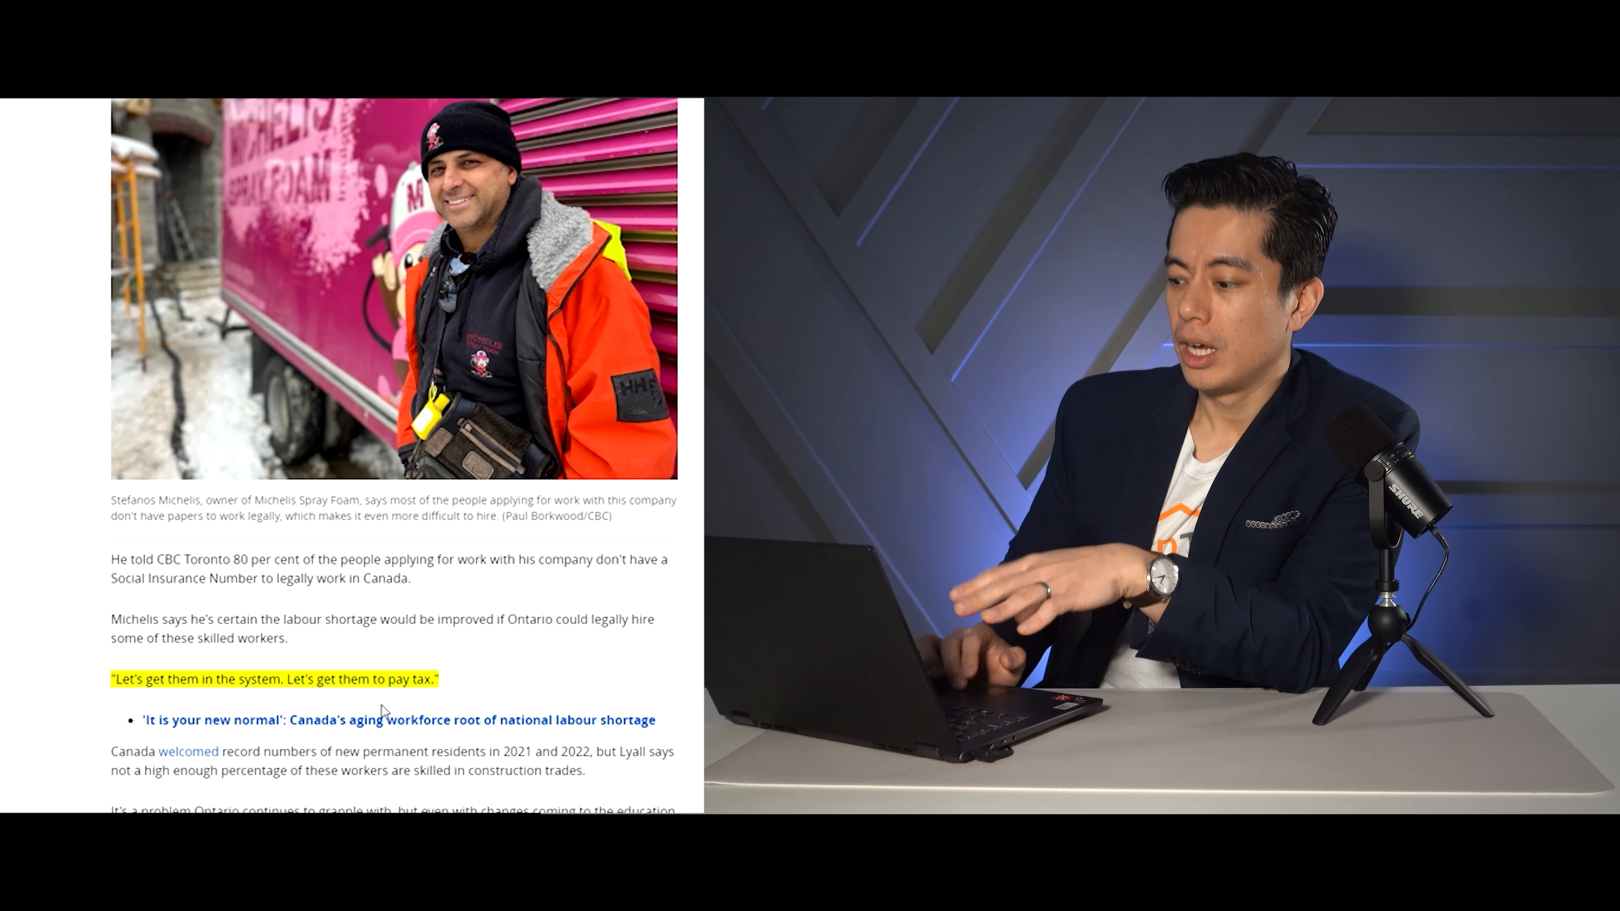
mouse_move(78, 713)
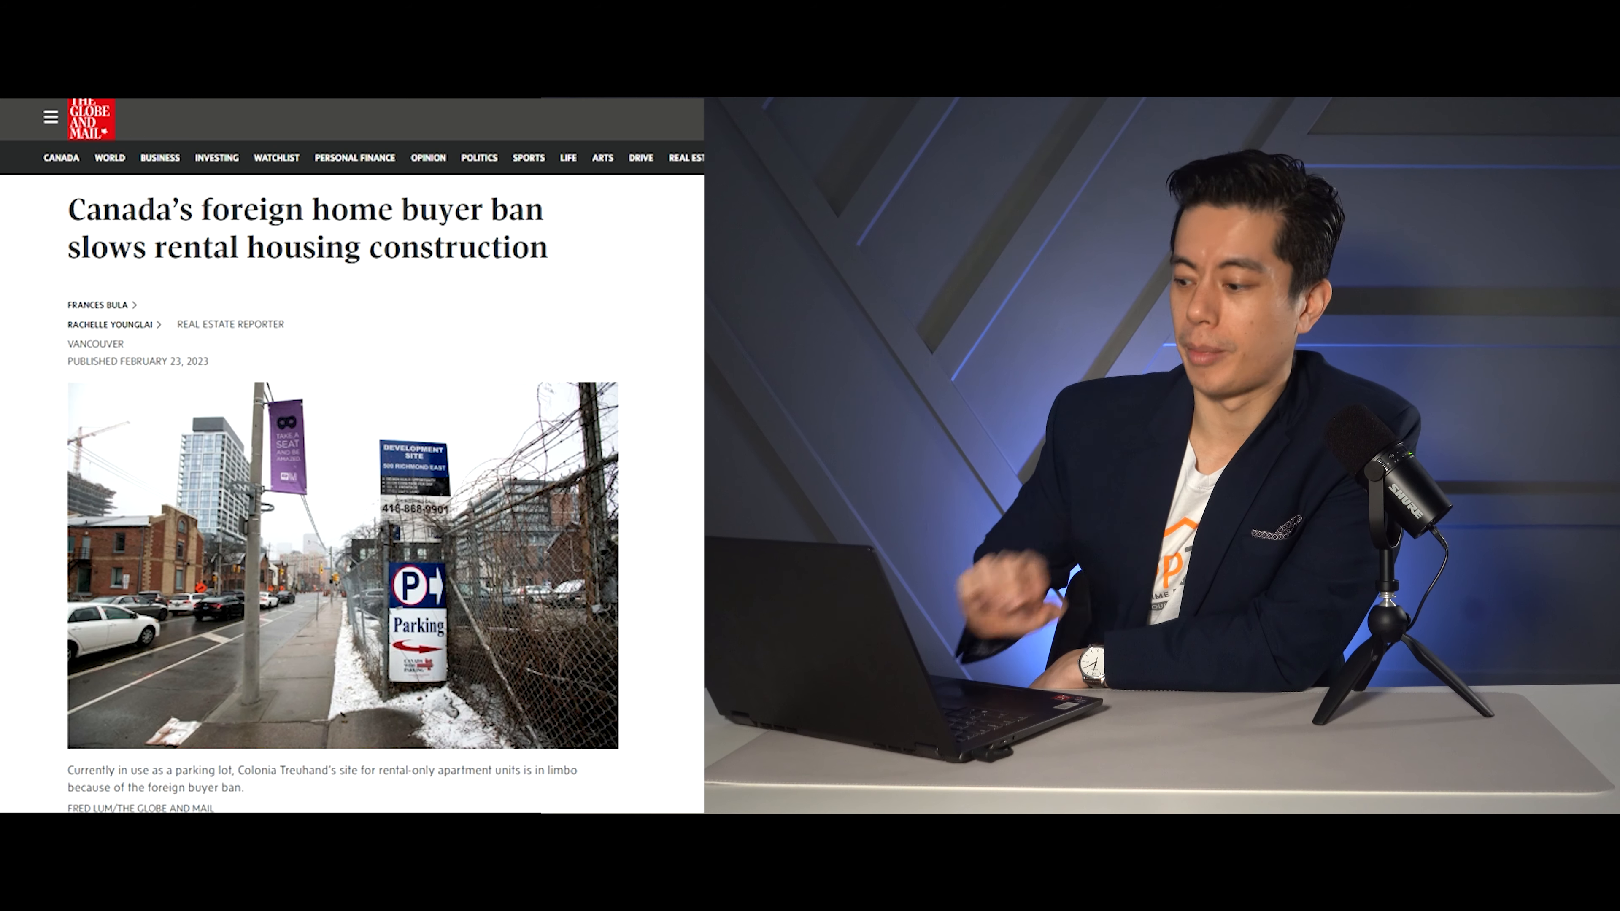
Scroll the foreign buyer ban article to the highlighted Colonia Treuhand and foreign-investor apartment passages.
scroll(down, 3)
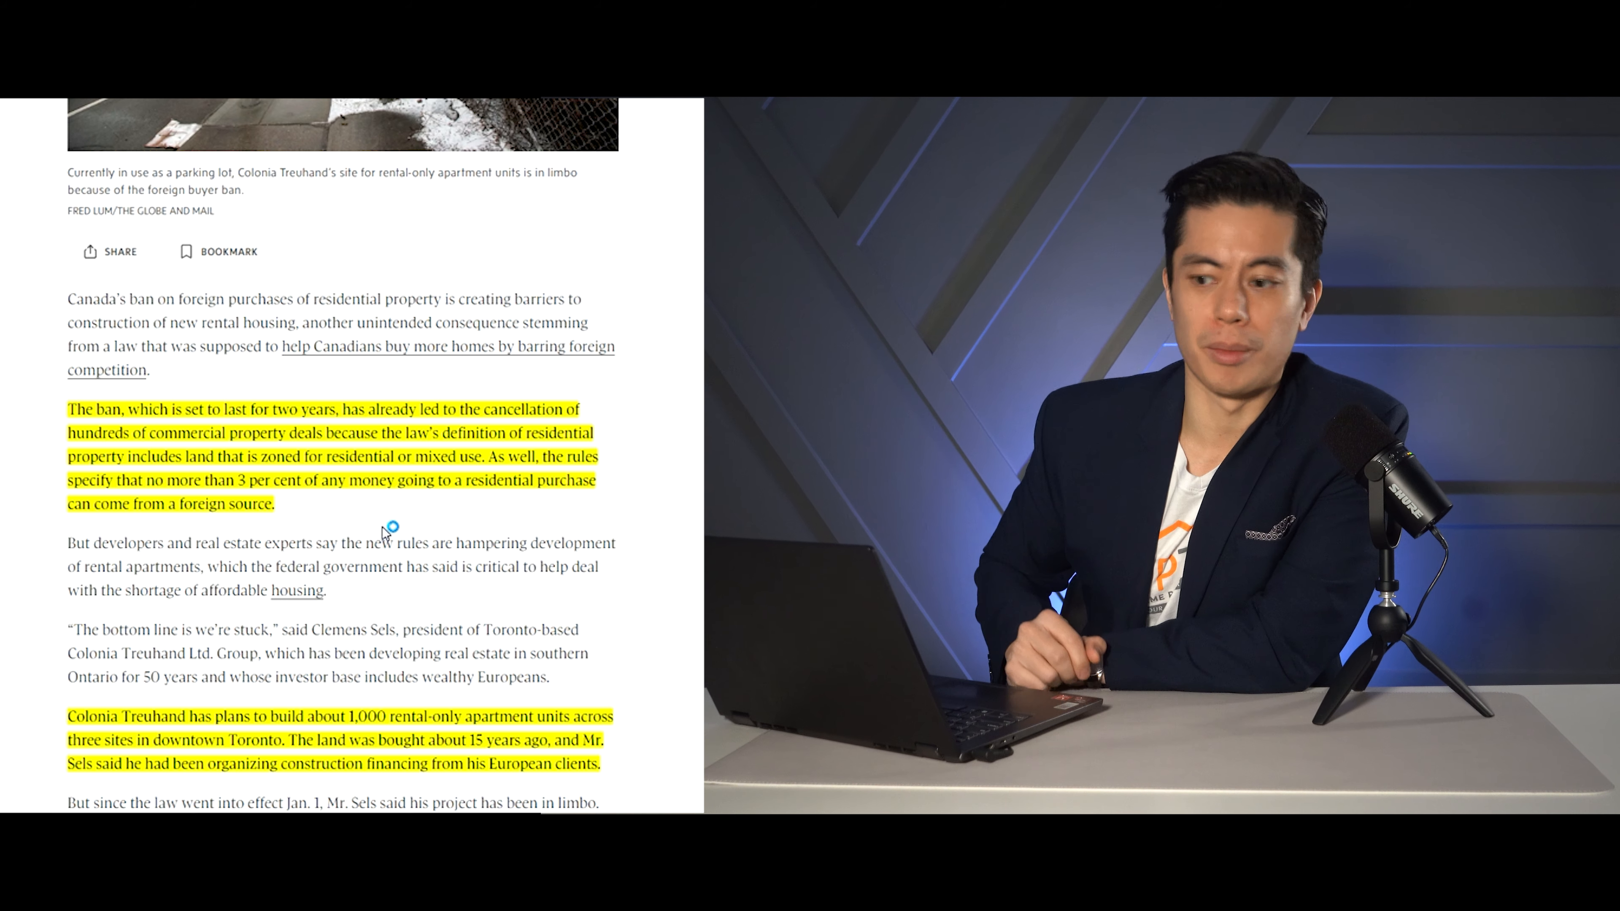
scroll(down, 3)
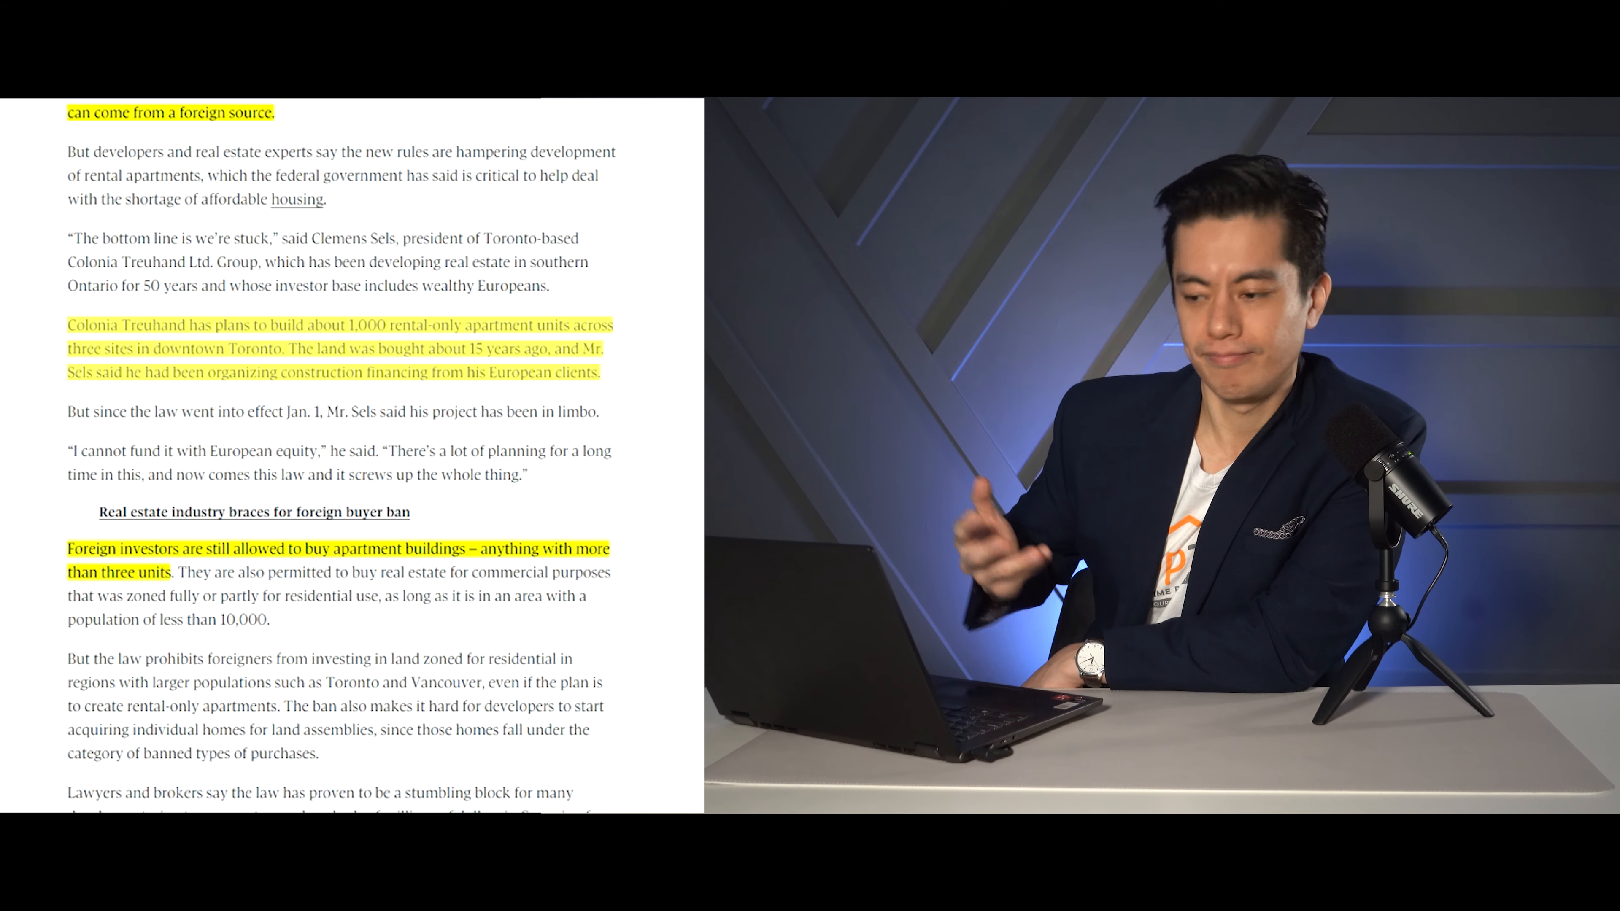
scroll(down, 3)
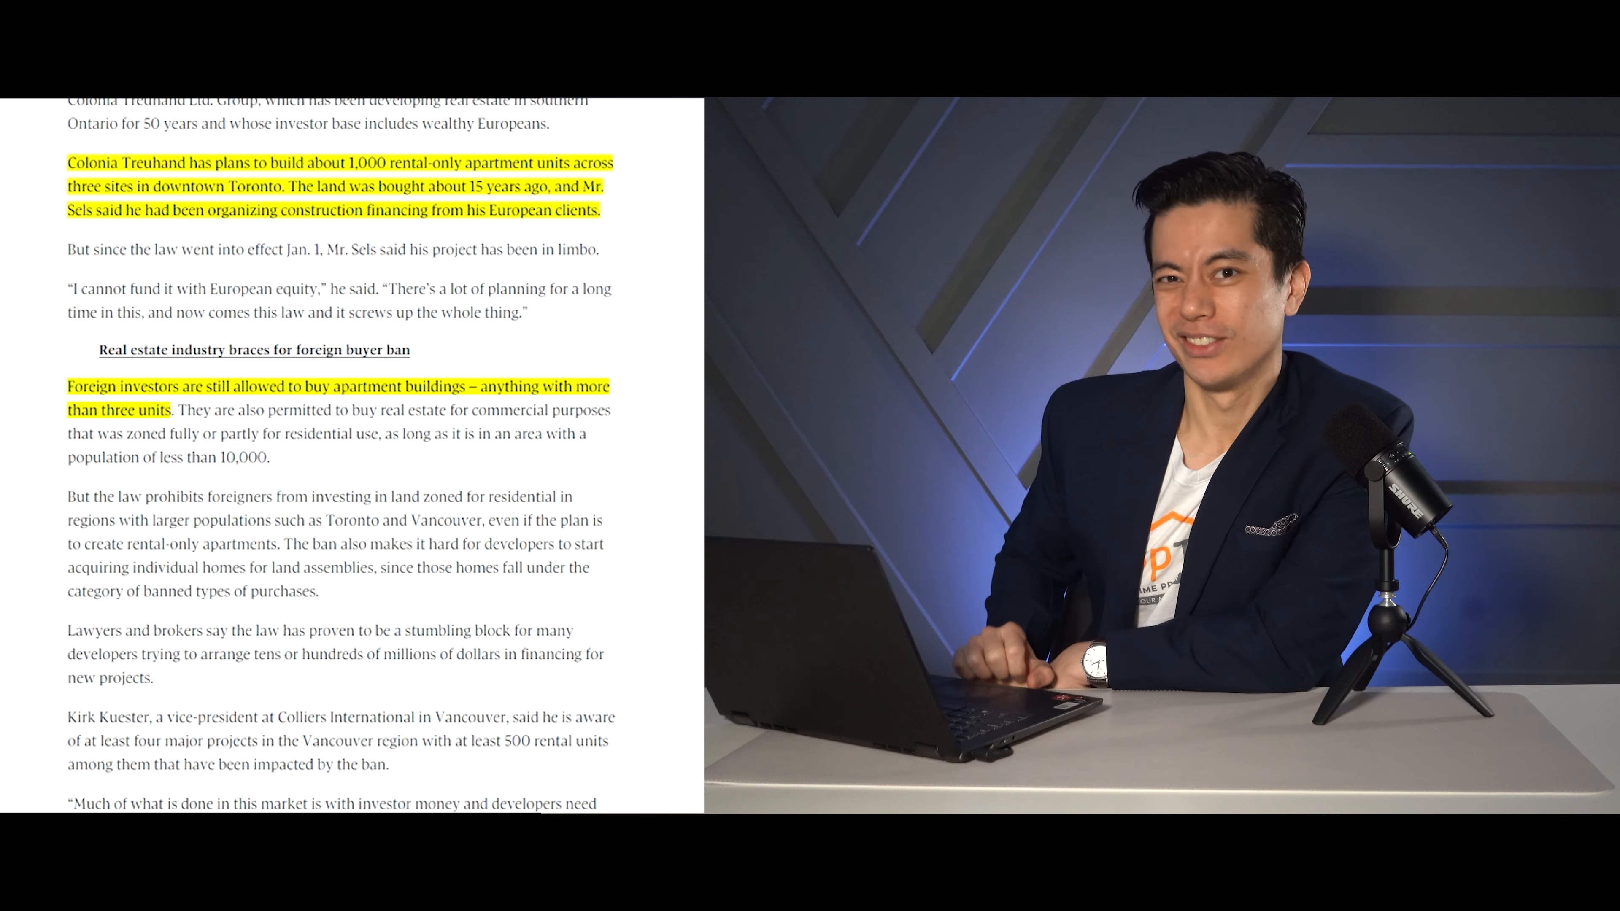
scroll(down, 3)
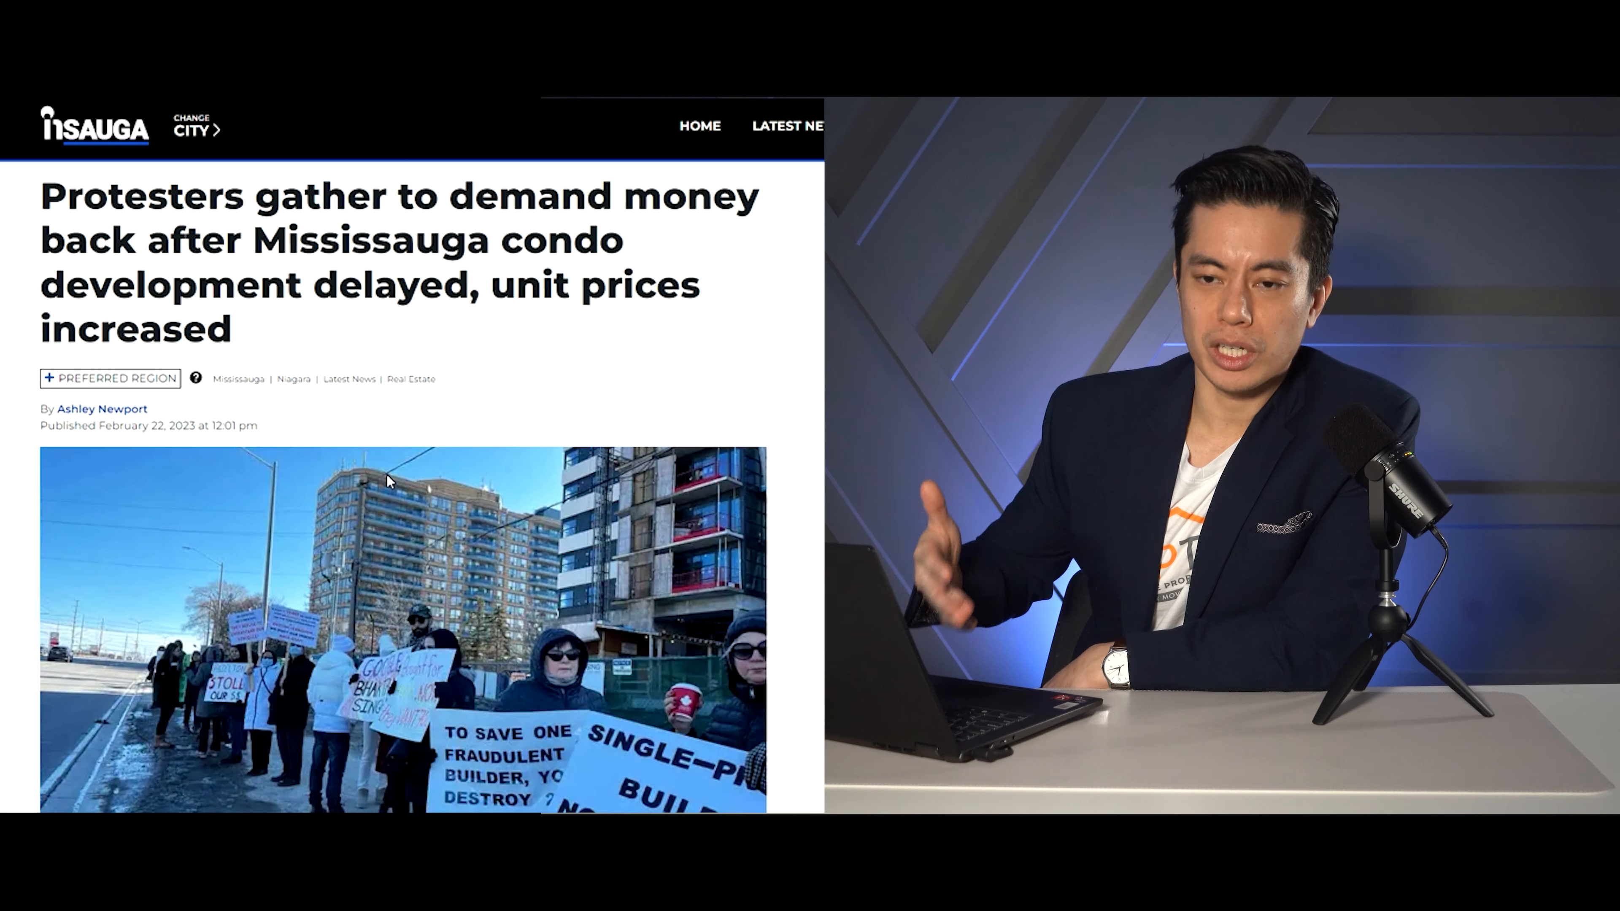
Scroll past the protest photo to the highlighted 220-families and 'We want our money back' quotes.
scroll(down, 3)
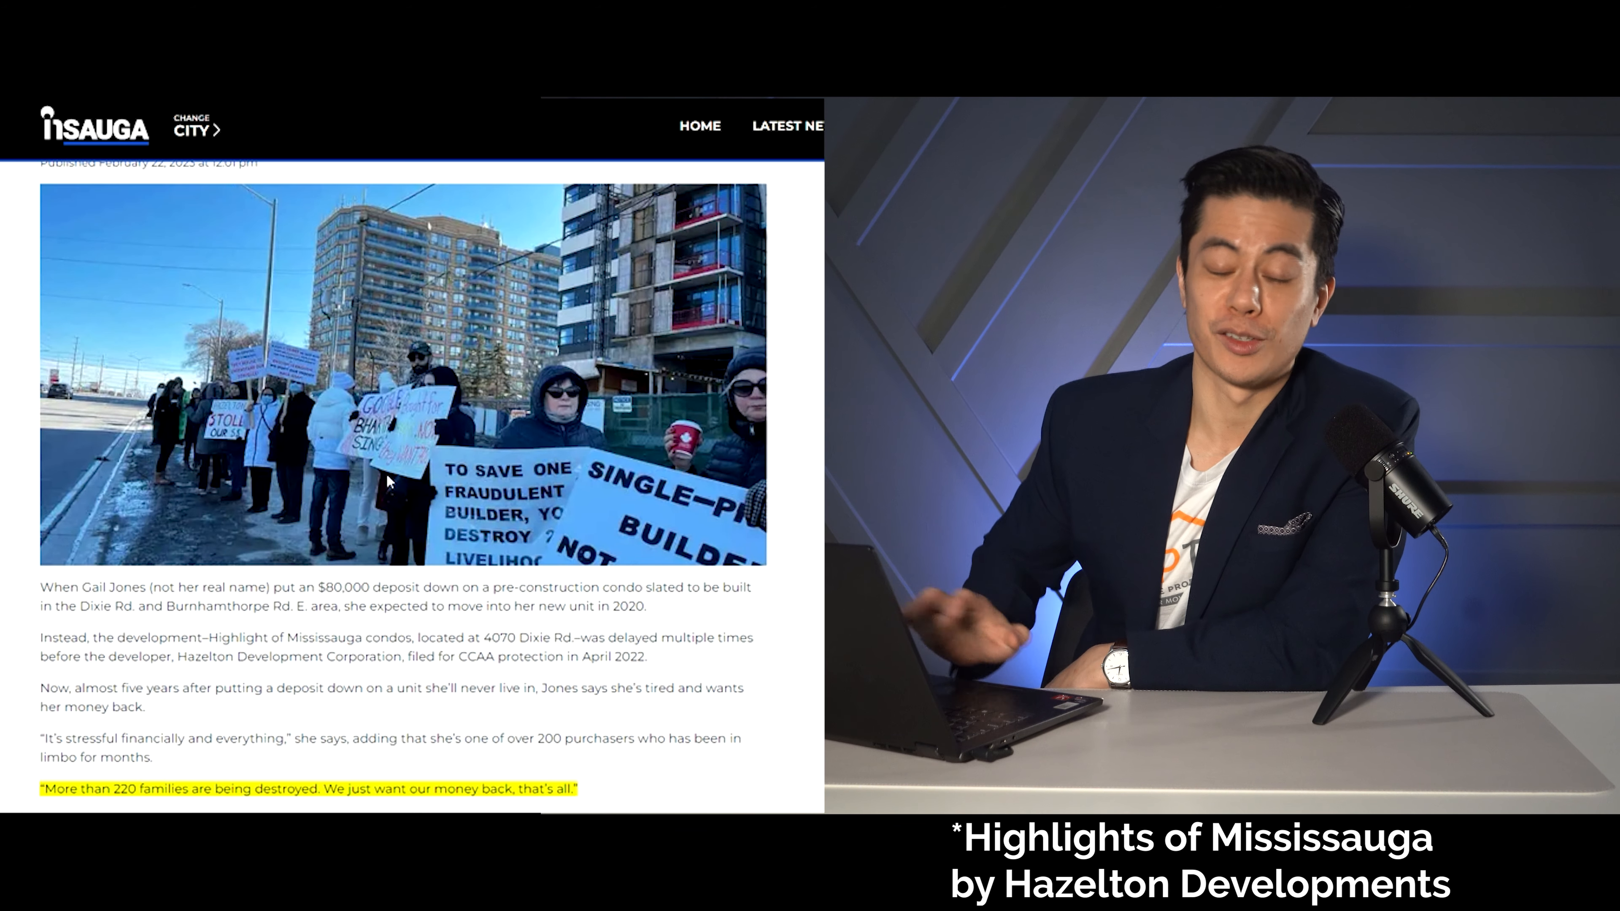
scroll(down, 3)
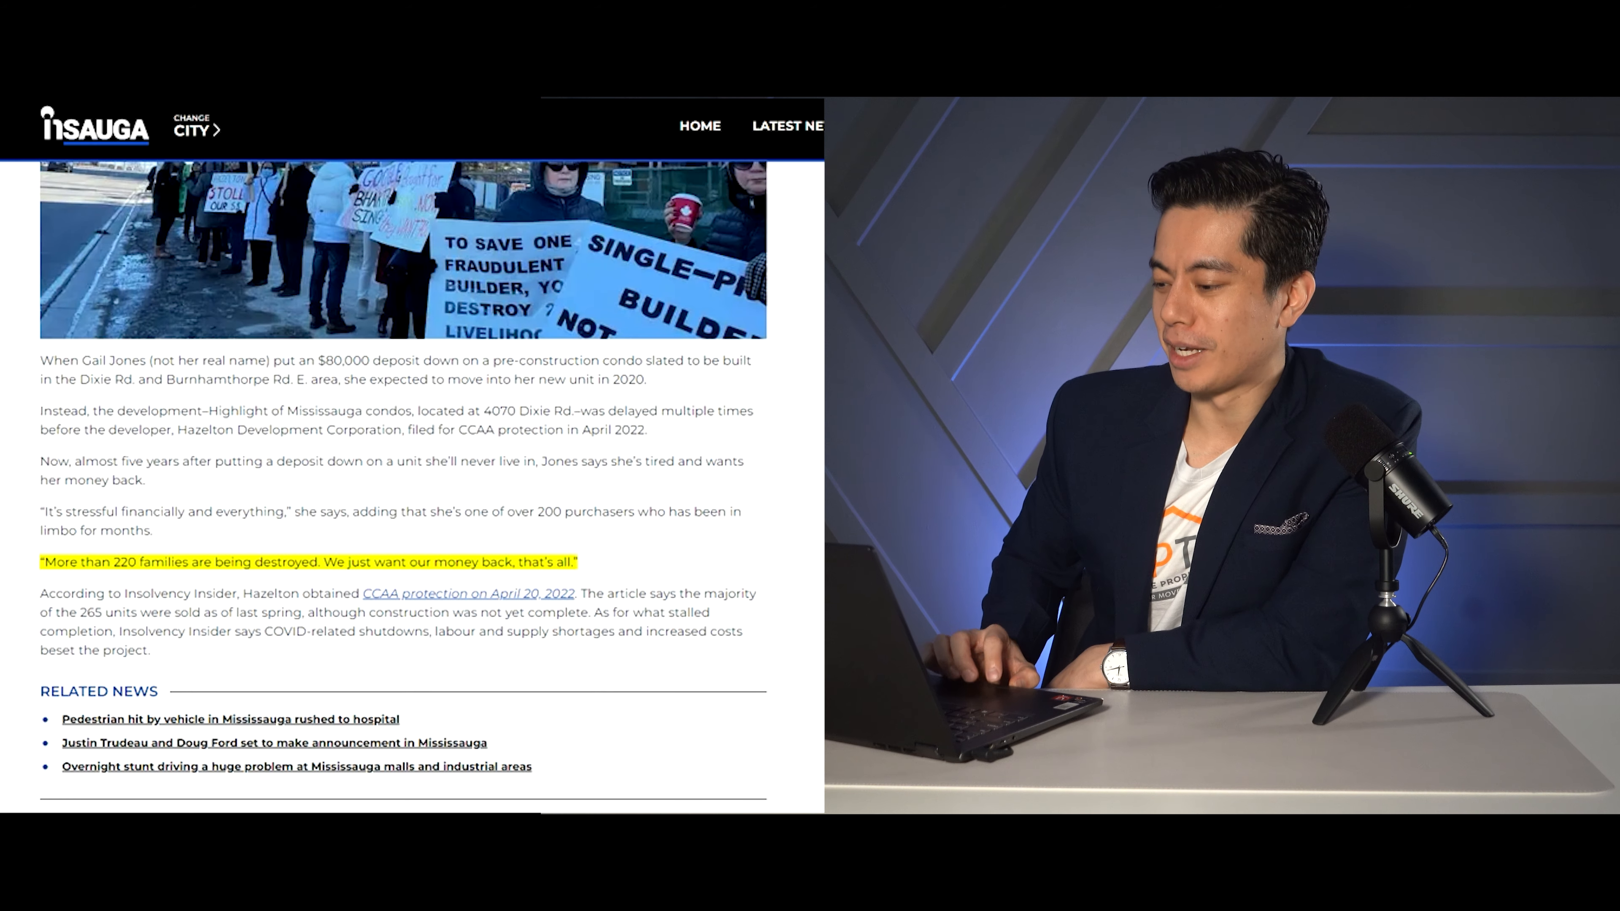
scroll(down, 3)
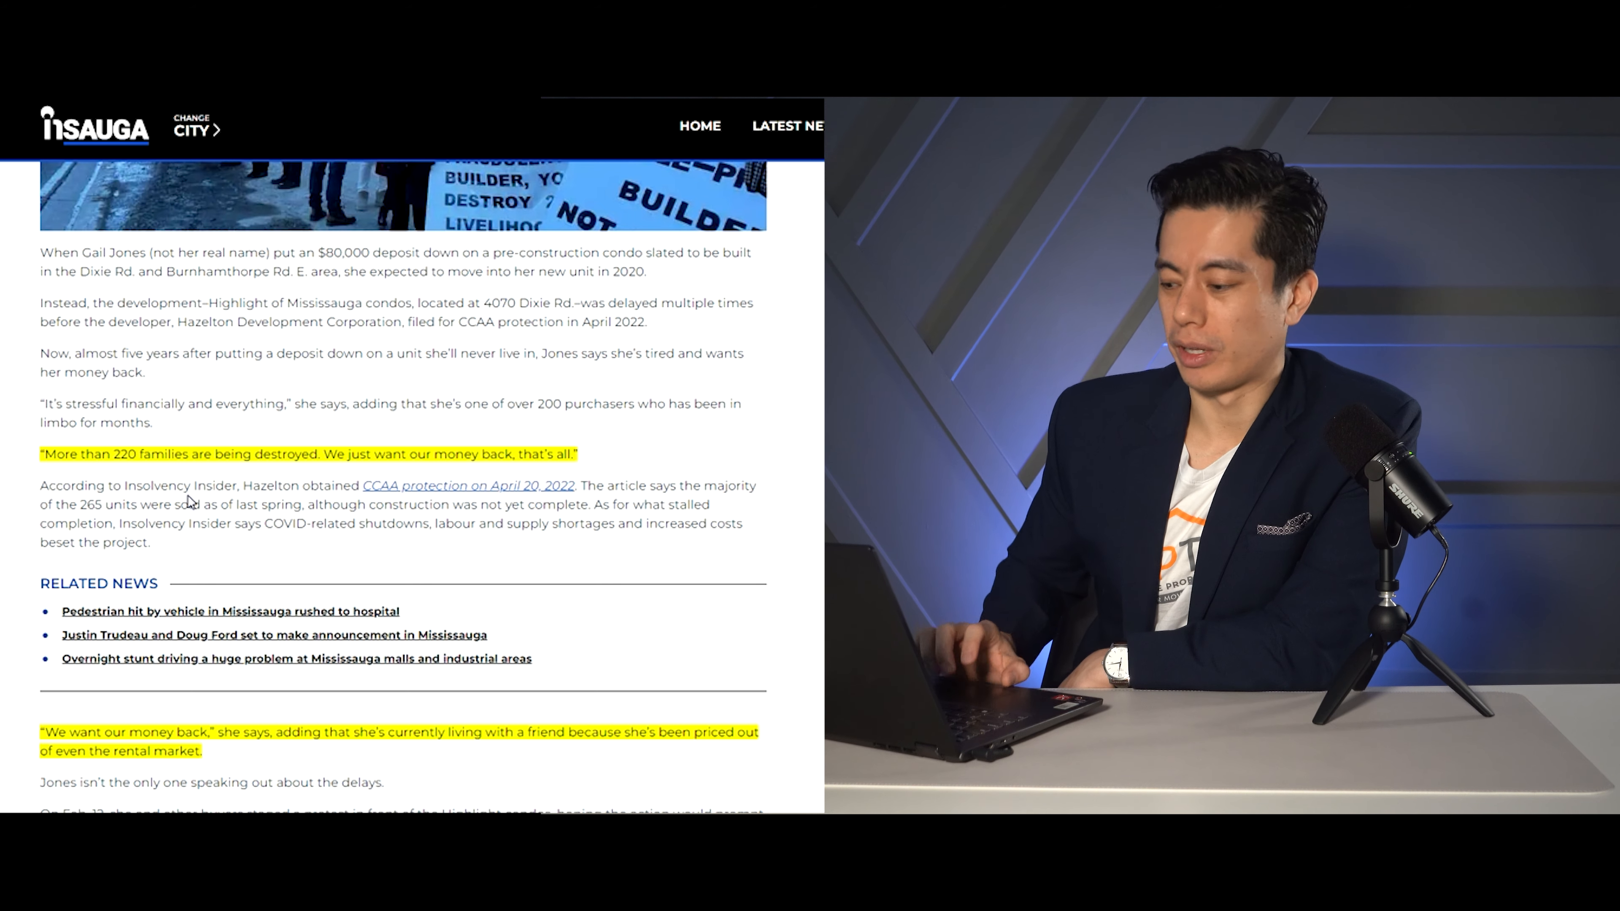
Scroll past the second protest photo to highlighted quotes on buyers priced out after 4.5 years and lost purchasing power.
scroll(down, 3)
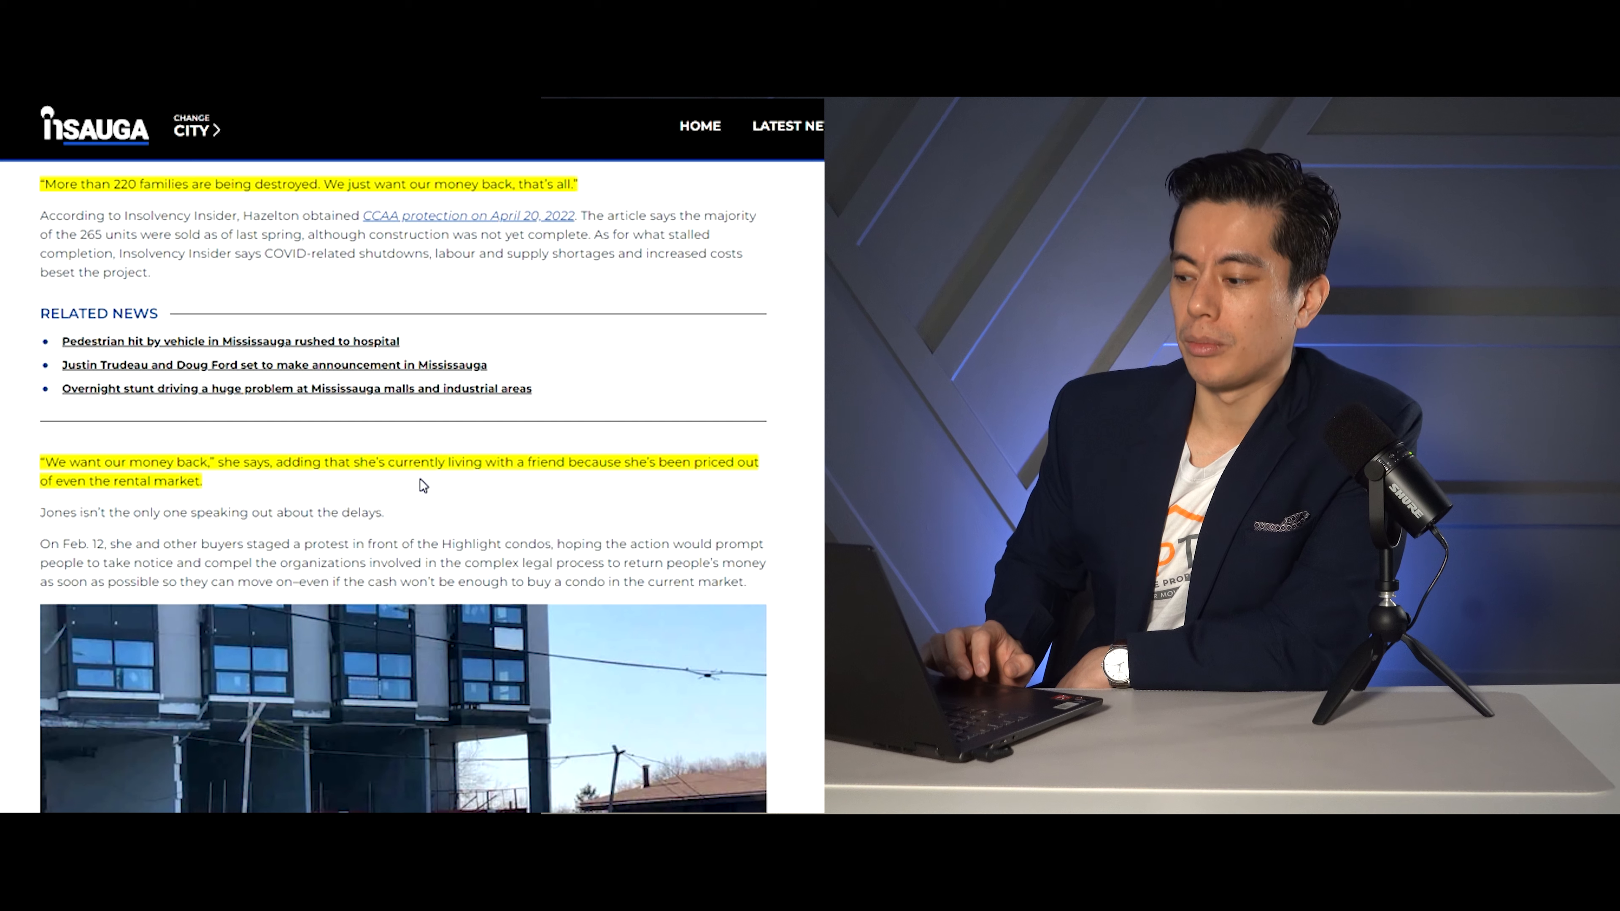
scroll(down, 3)
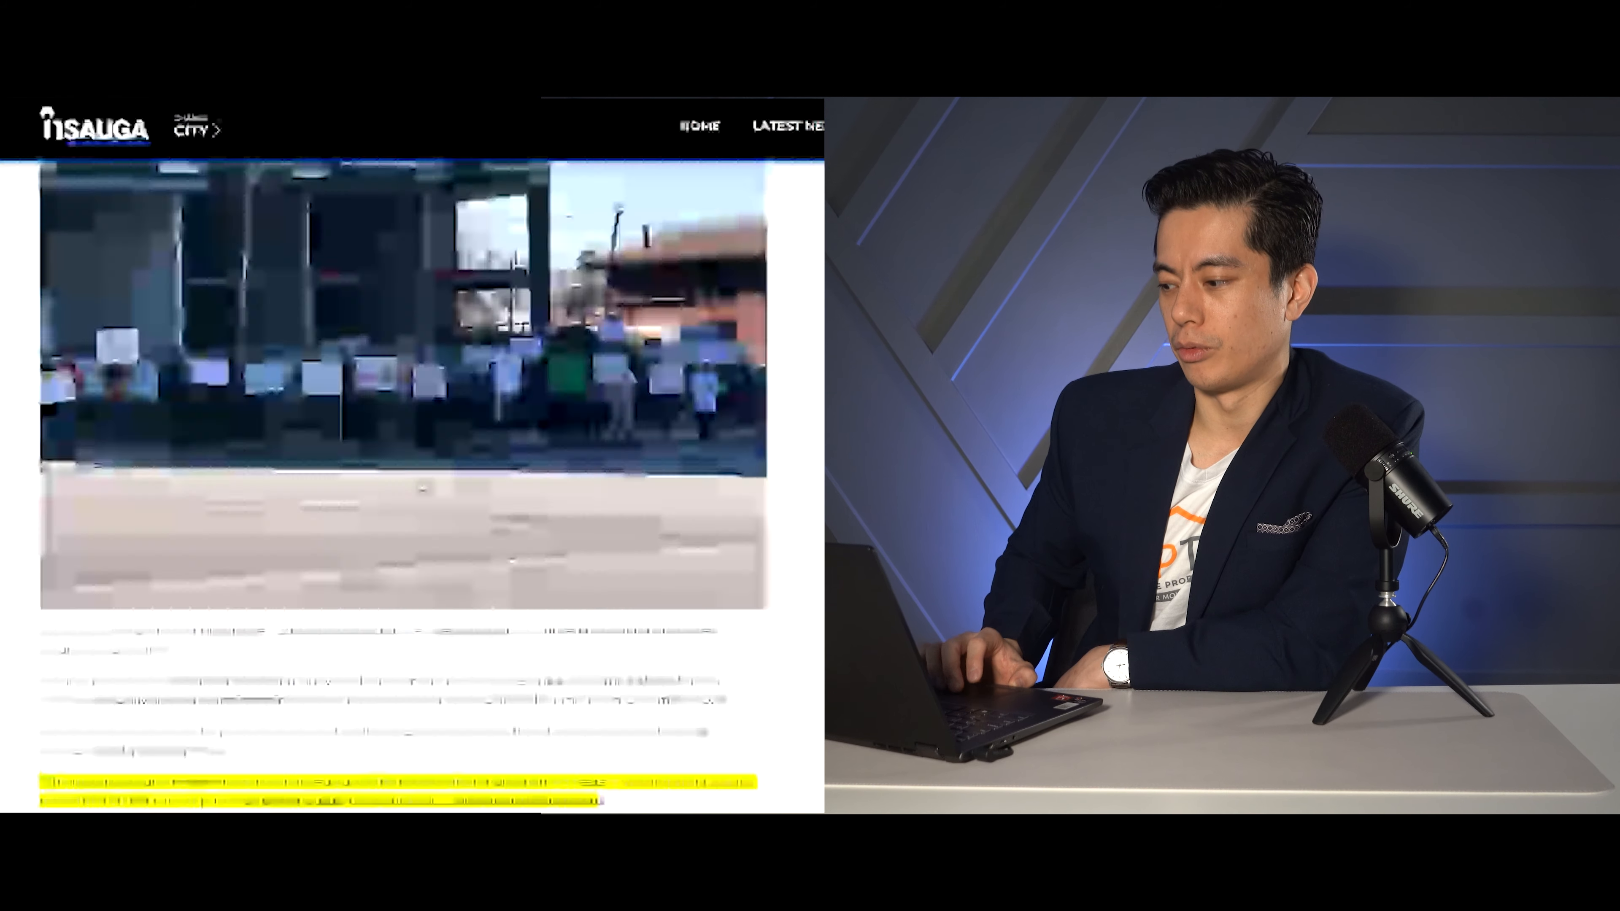
scroll(down, 3)
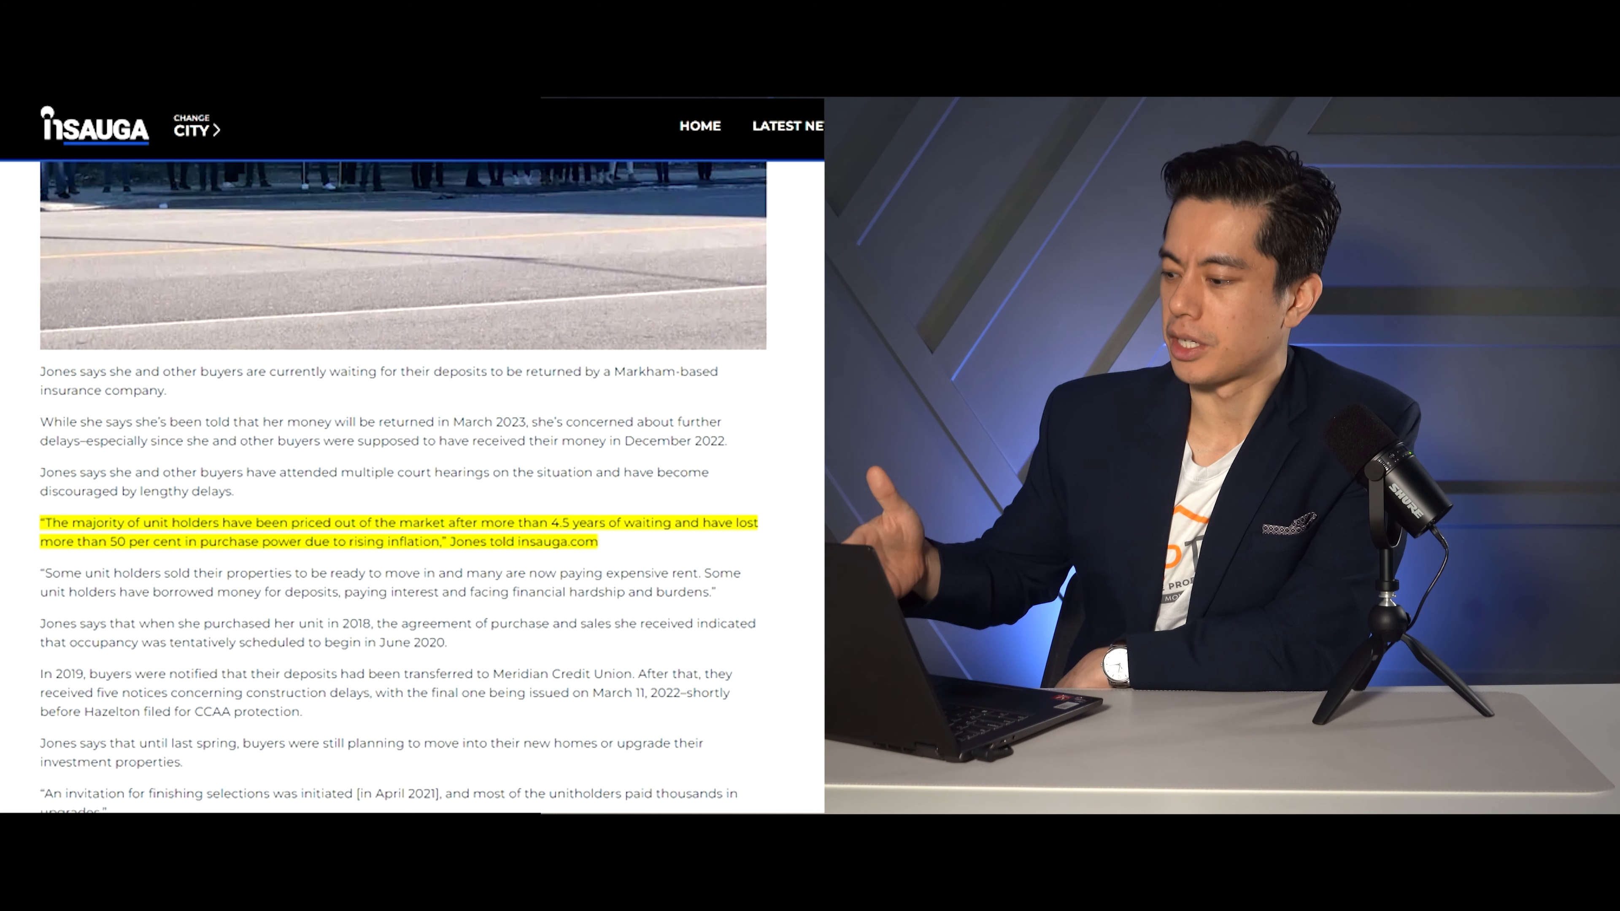
scroll(down, 3)
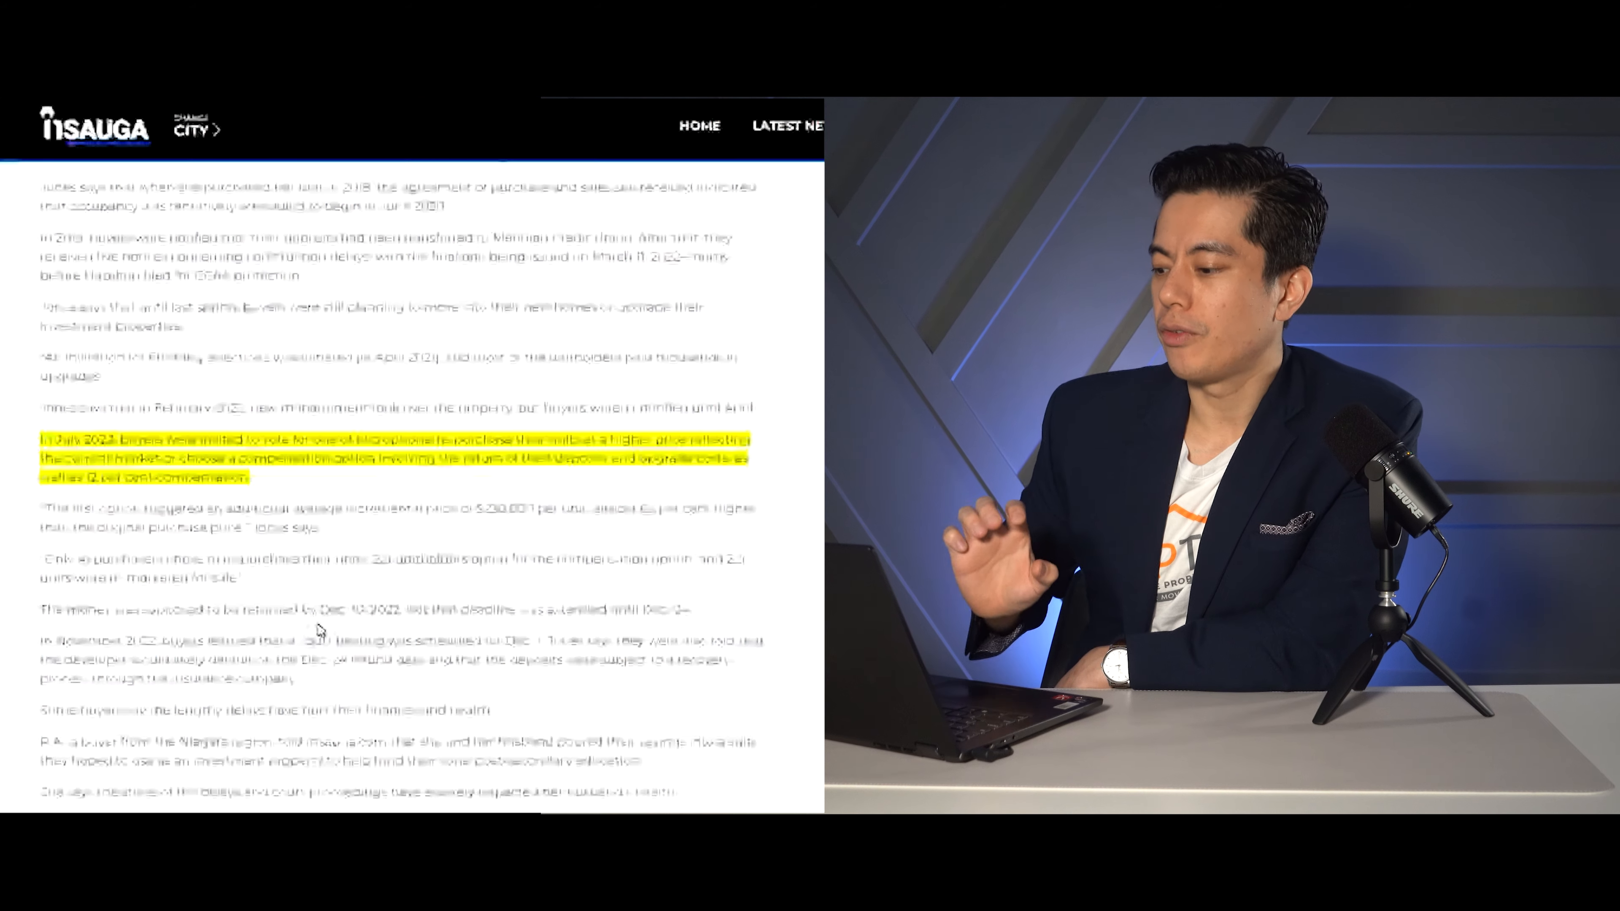